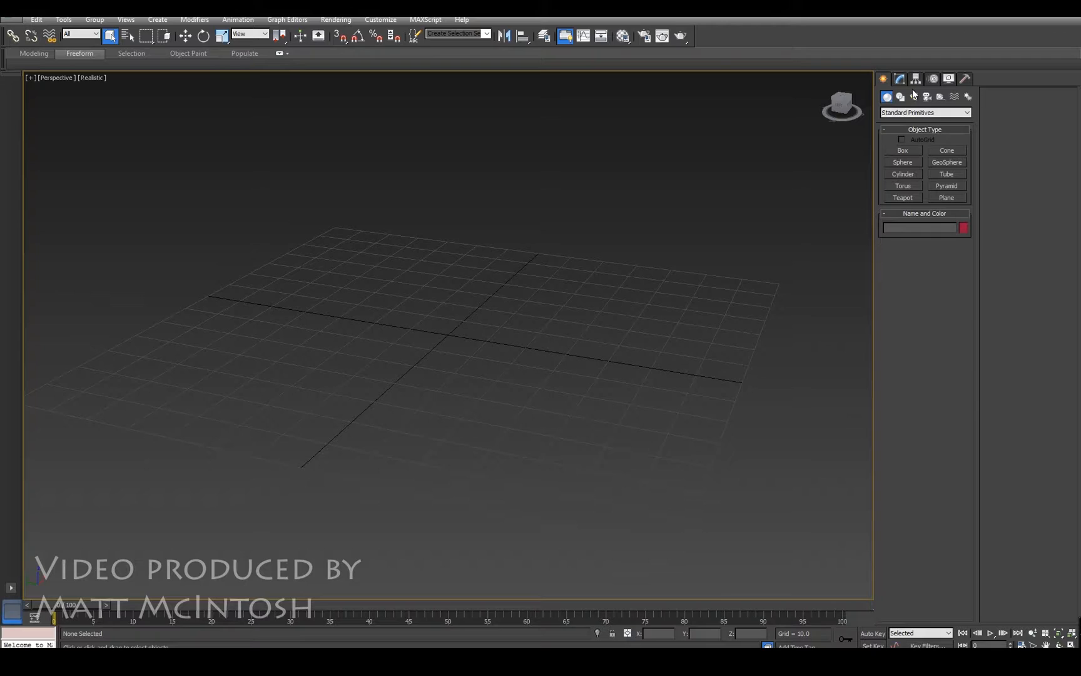
# Step: Show the CAT Objects helper category listing CATMuscle, Muscle Strand and CATParent
pyautogui.click(965, 112)
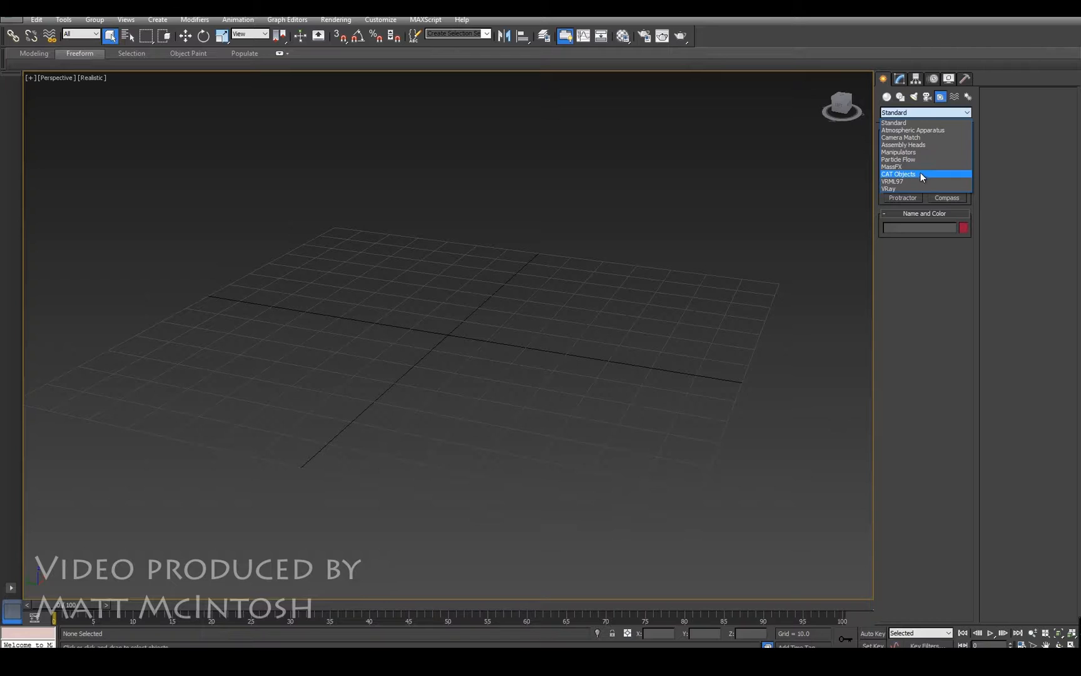
pyautogui.click(899, 174)
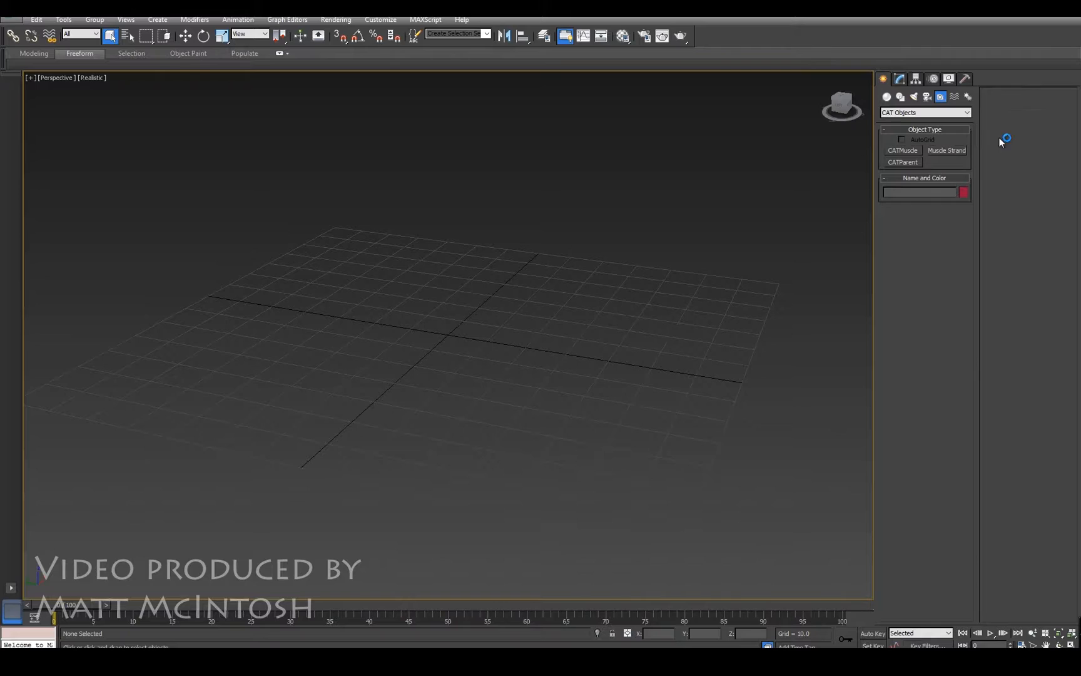
# Step: Create the CAT alien rig Character001 on its CATParent base near the grid centre
pyautogui.click(902, 162)
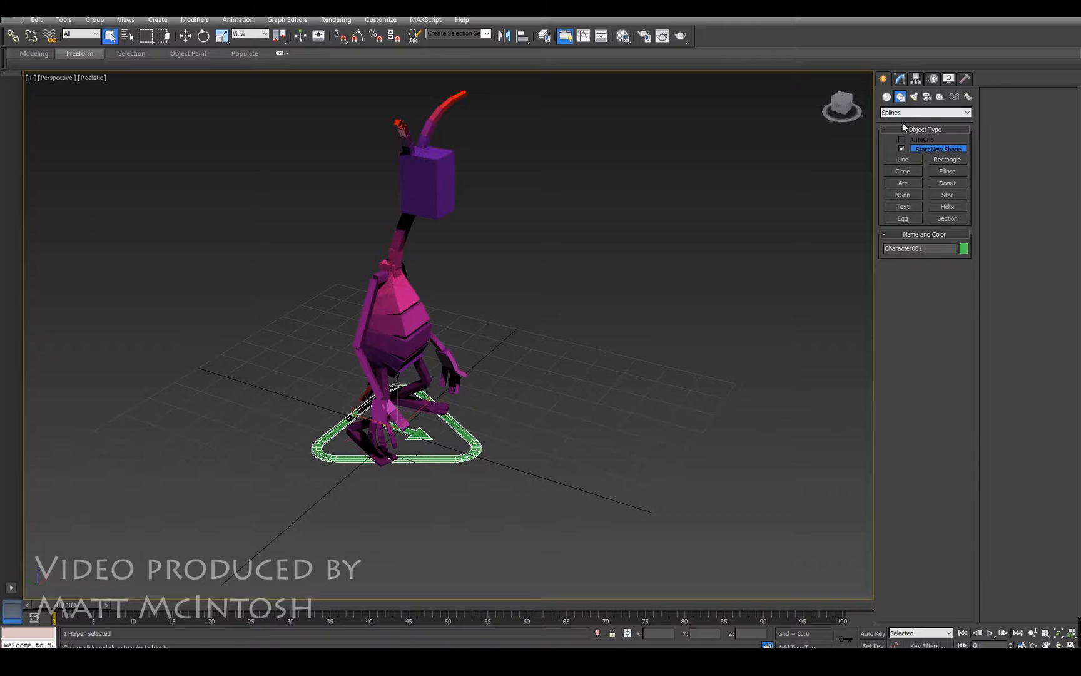
# Step: Draw the open spline walking route Line001 winding beside the character
pyautogui.click(903, 160)
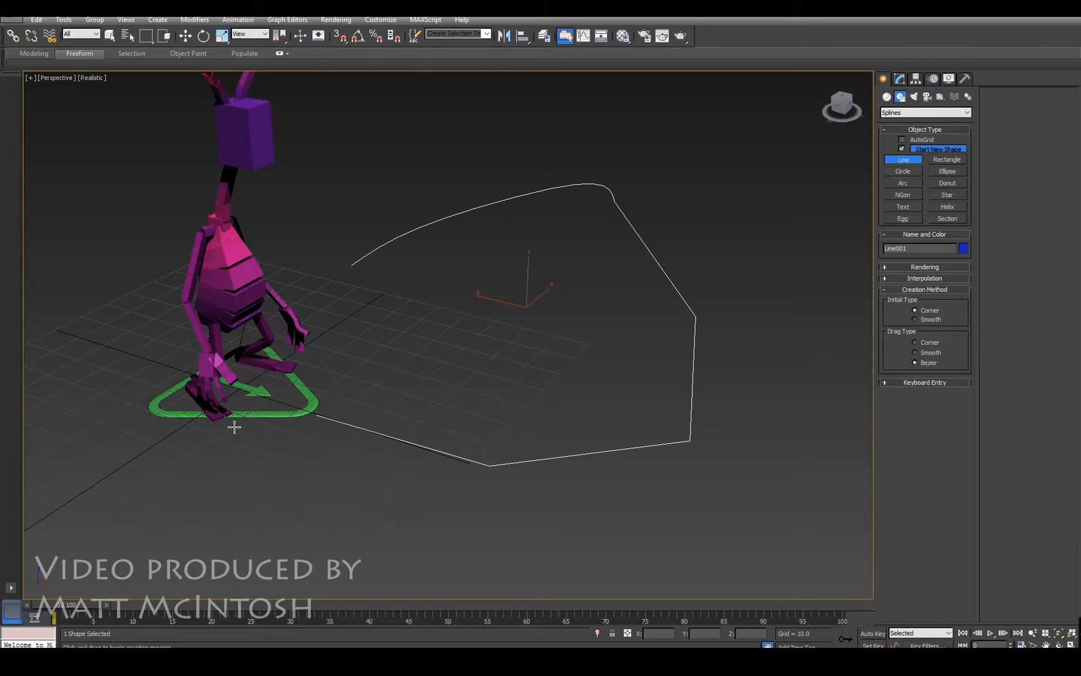
pyautogui.click(917, 79)
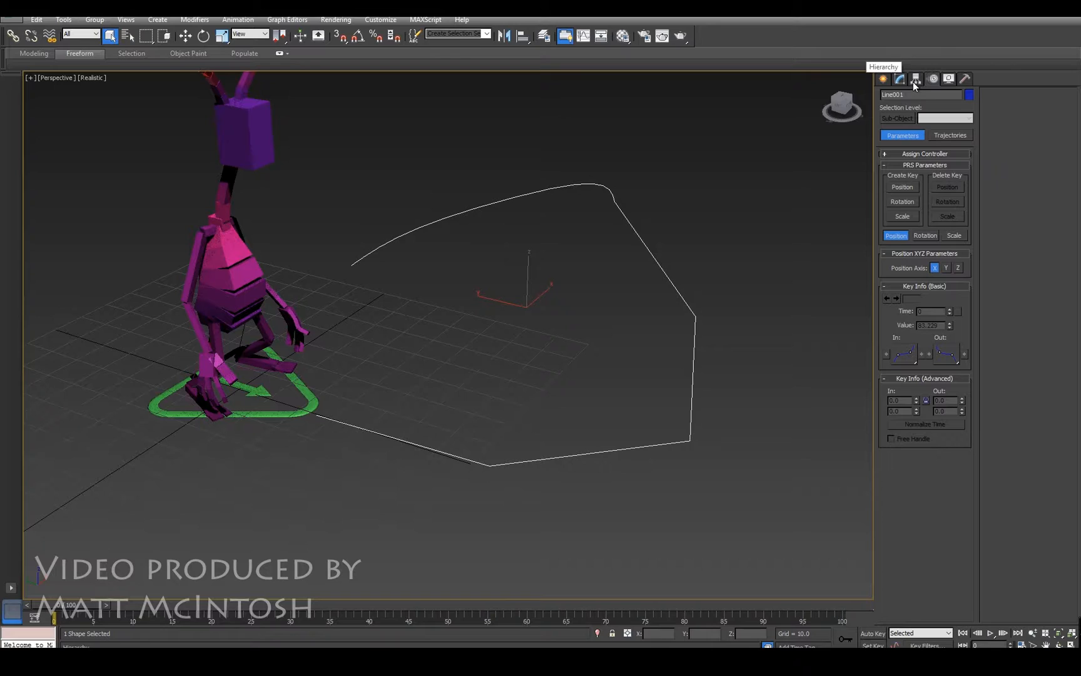
# Step: Create a standard Dummy helper box around the character's feet
pyautogui.click(885, 78)
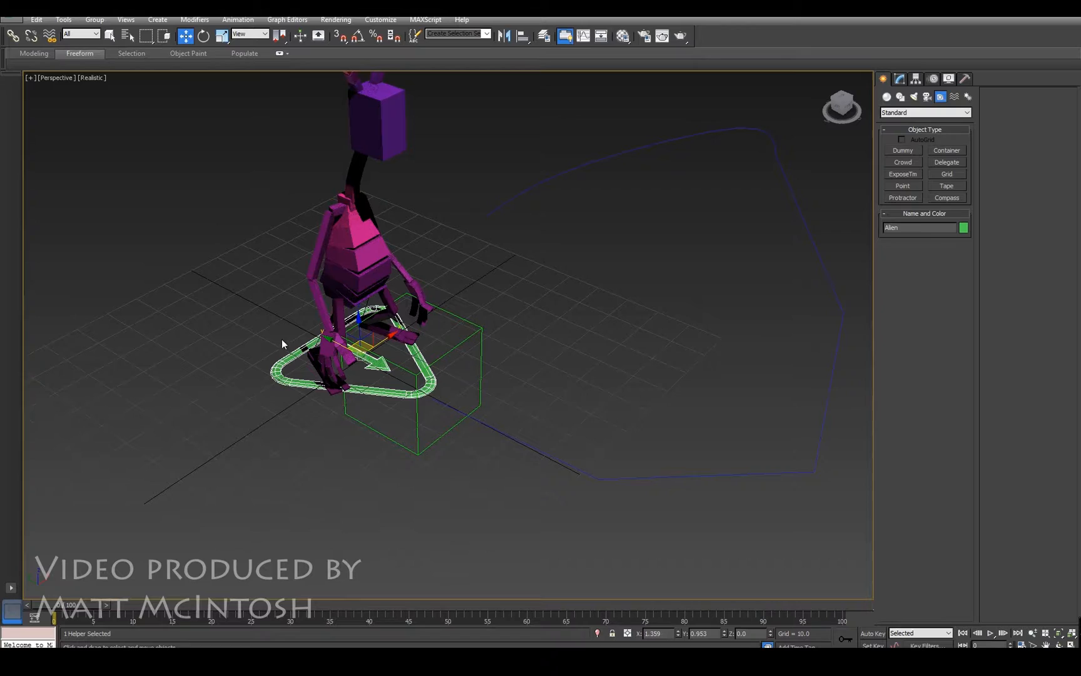
# Step: Add a CATMotion layer to the alien and bring up its CATMotion editor
pyautogui.click(900, 78)
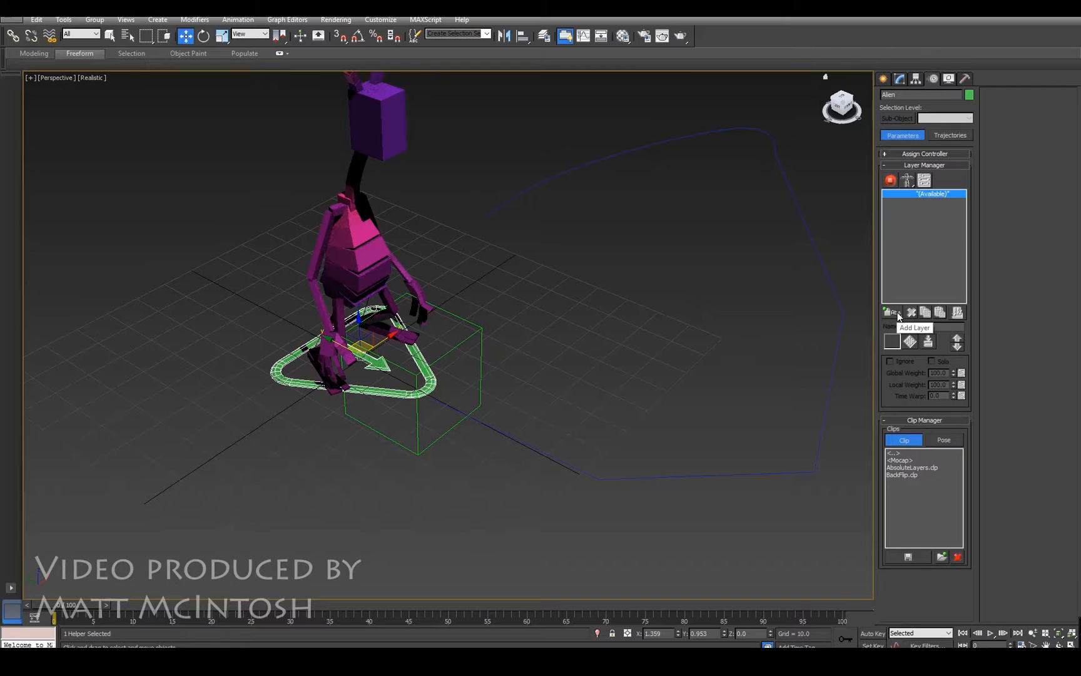
pyautogui.moveTo(895, 372)
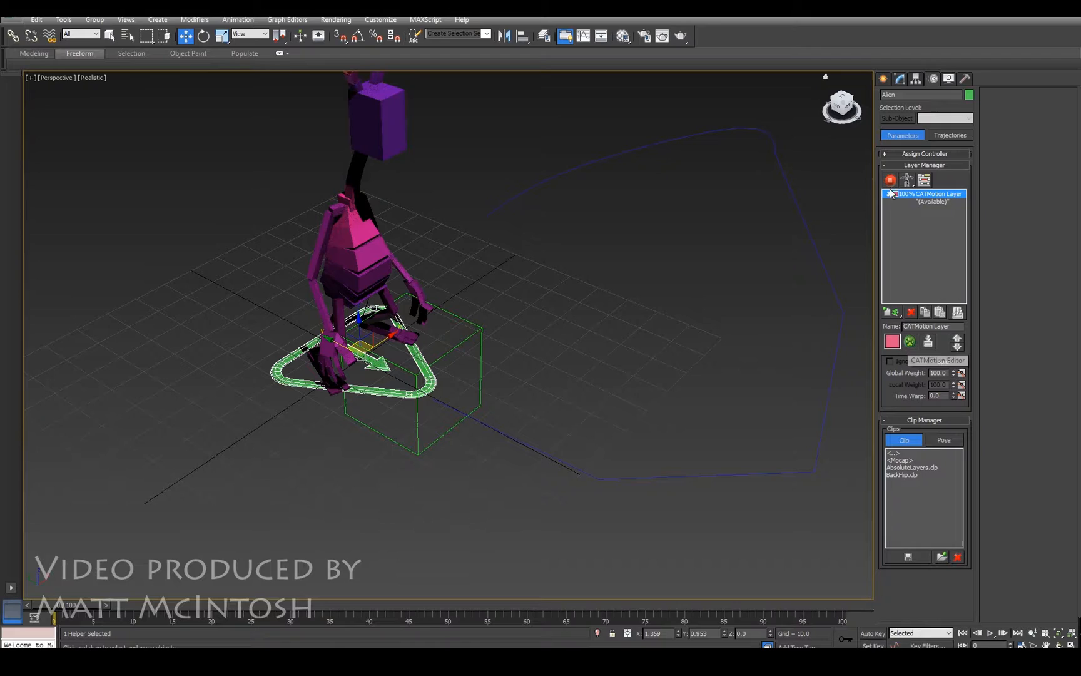
pyautogui.click(991, 633)
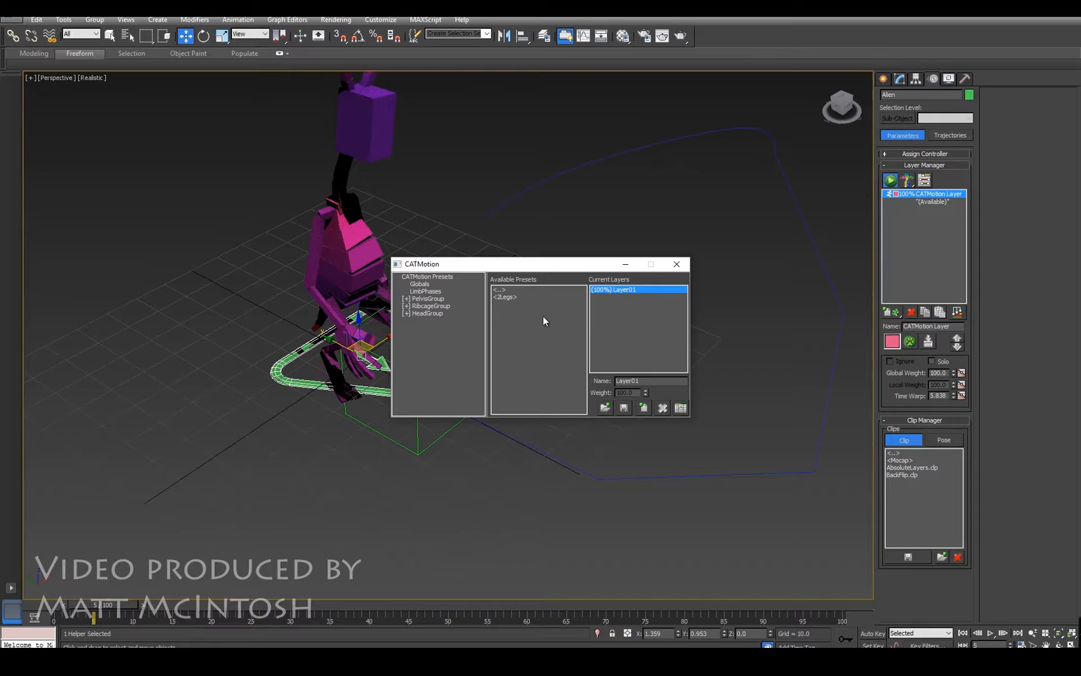
# Step: Set CATMotion Globals to Walk On Path Node using Dummy001
pyautogui.click(419, 284)
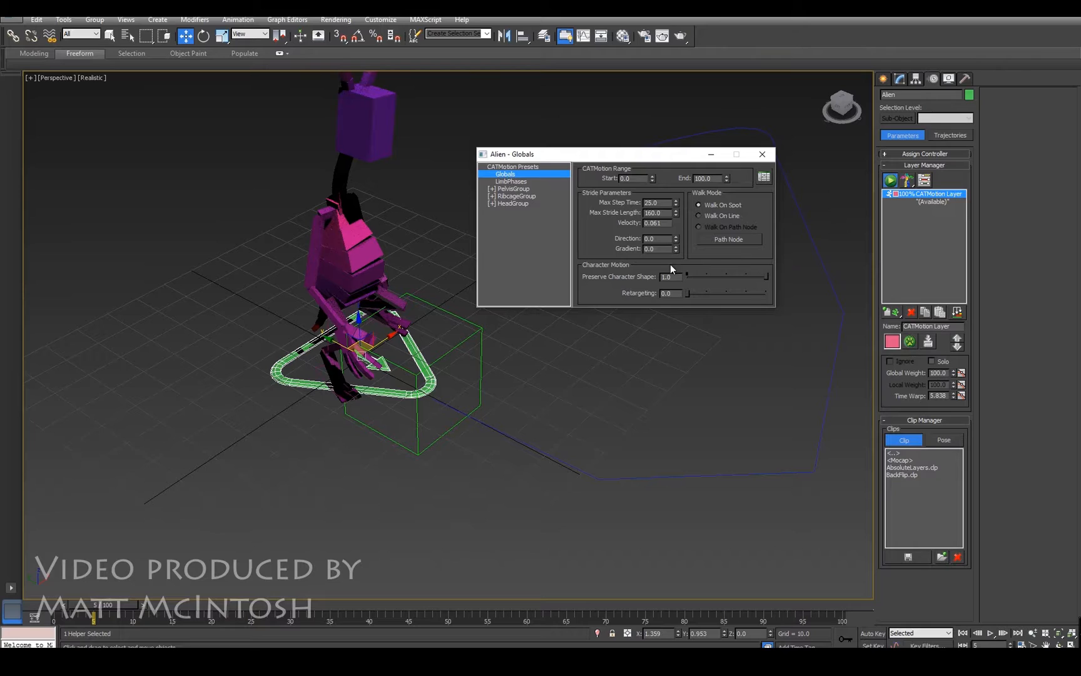
pyautogui.click(699, 227)
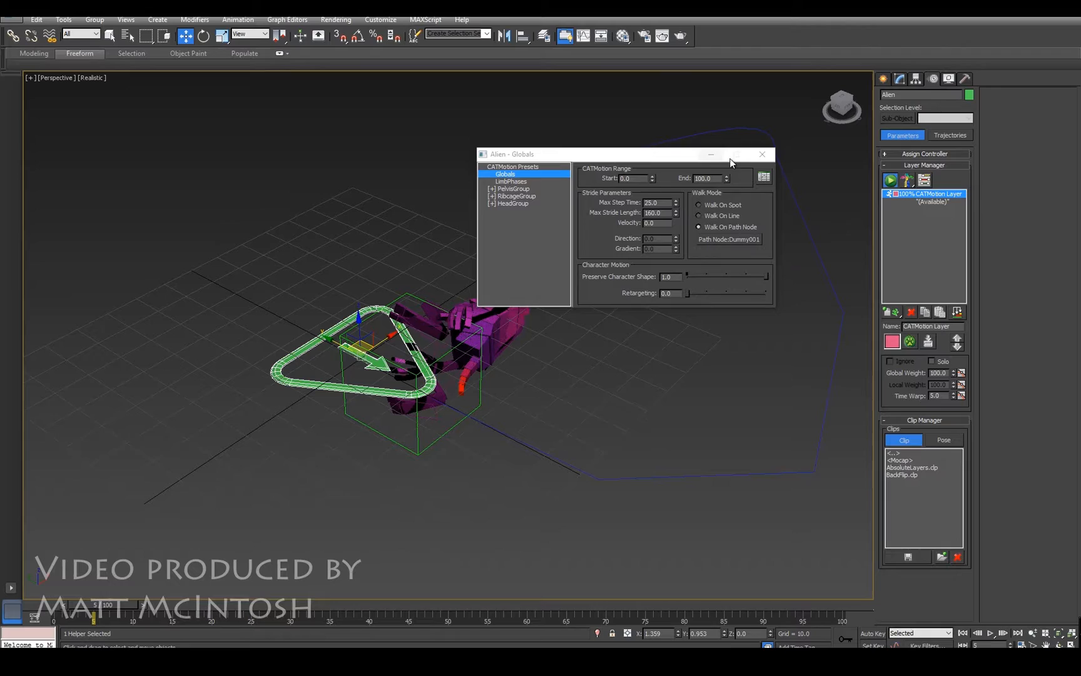
# Step: Rotate Dummy001 with angle snap so the alien stands upright again
pyautogui.click(763, 154)
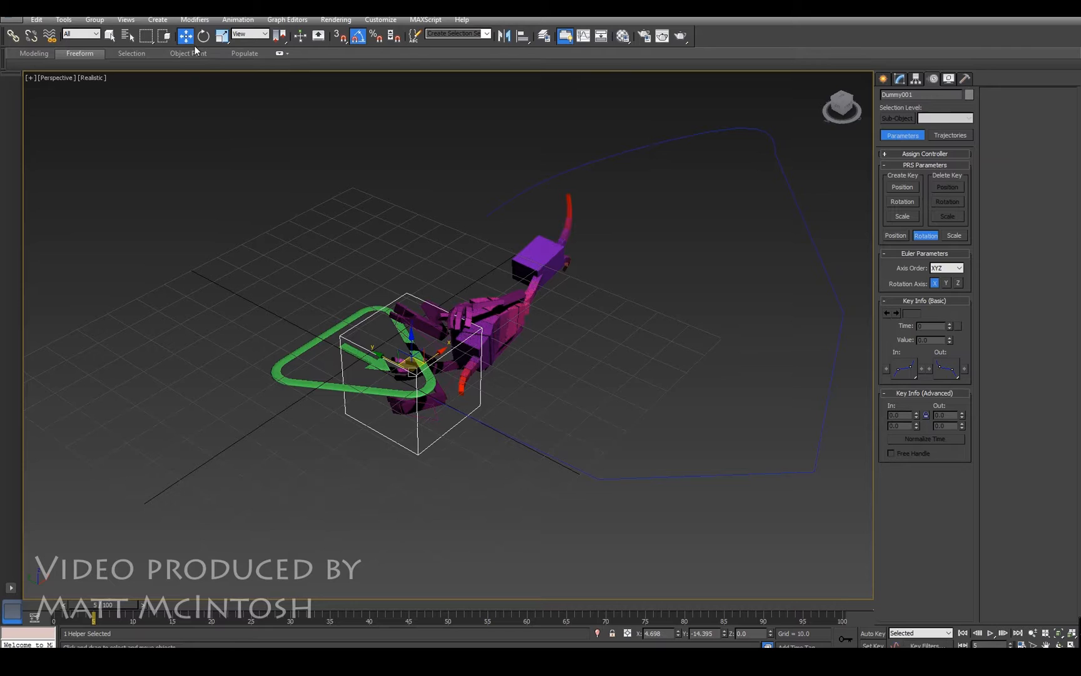
pyautogui.click(202, 36)
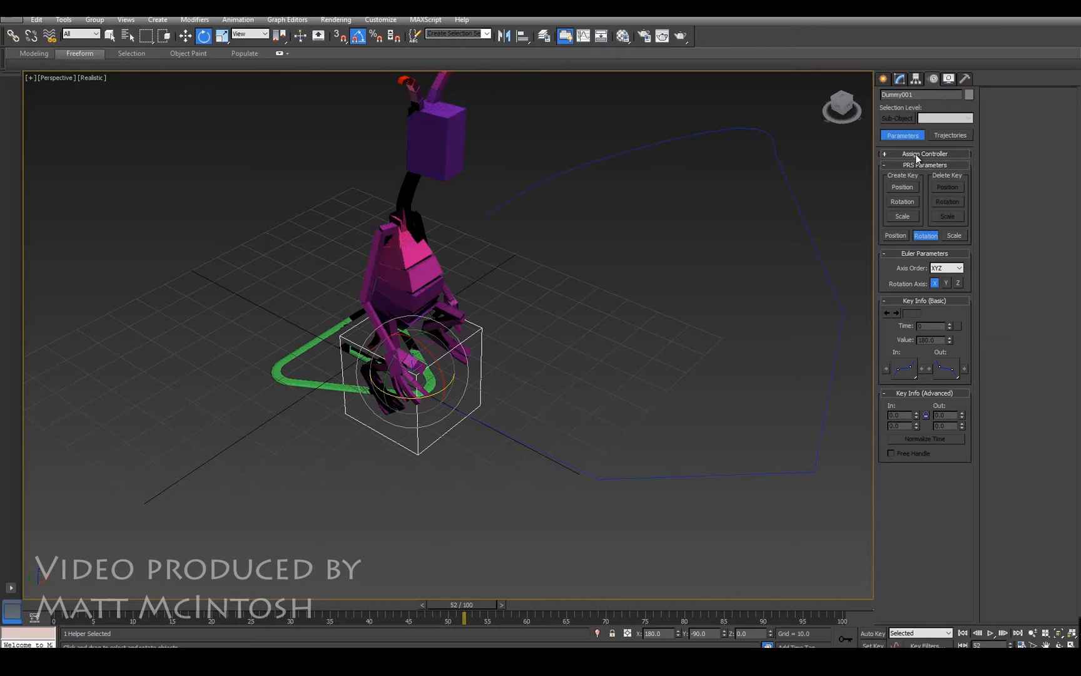
# Step: Assign a Path Constraint controller to Dummy001's Position track
pyautogui.click(924, 154)
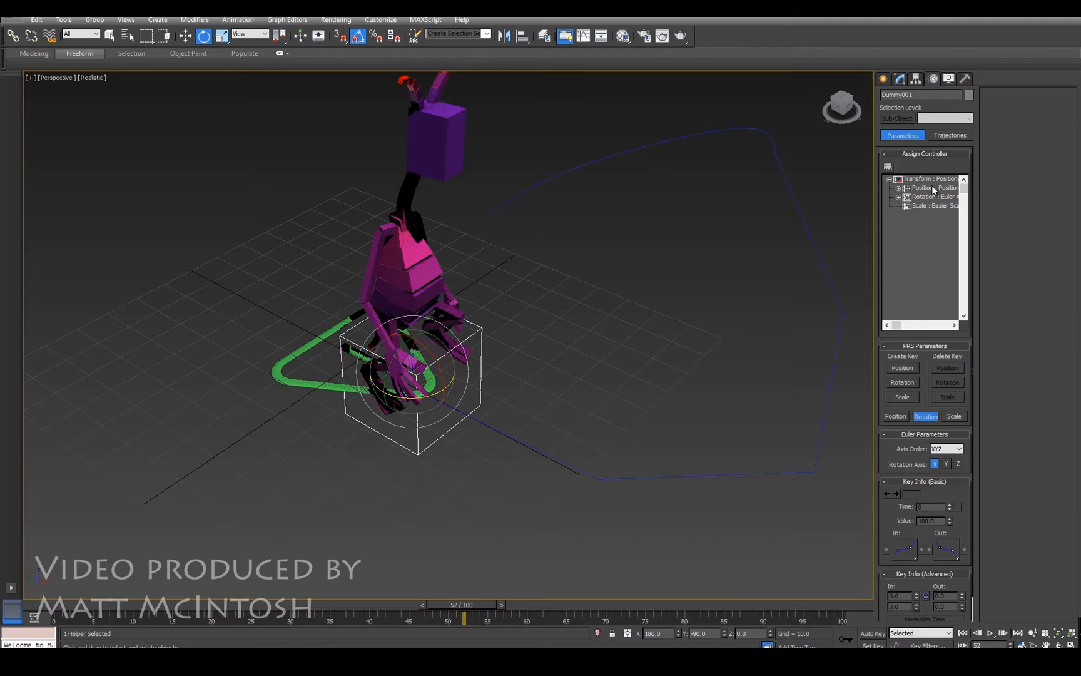
pyautogui.click(932, 188)
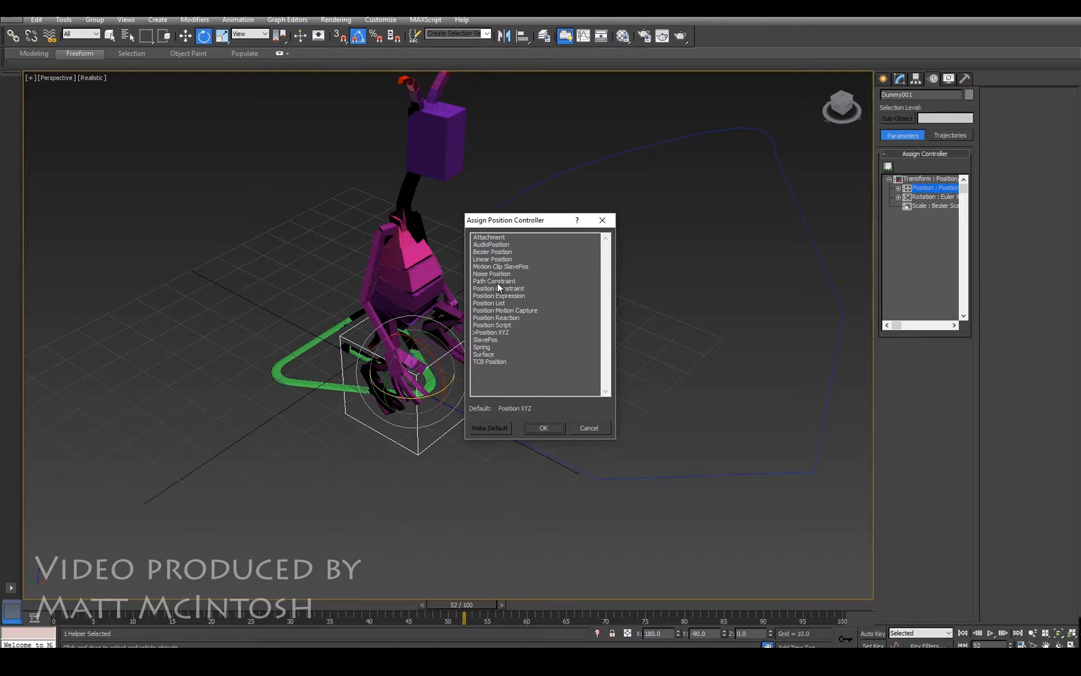
pyautogui.click(543, 427)
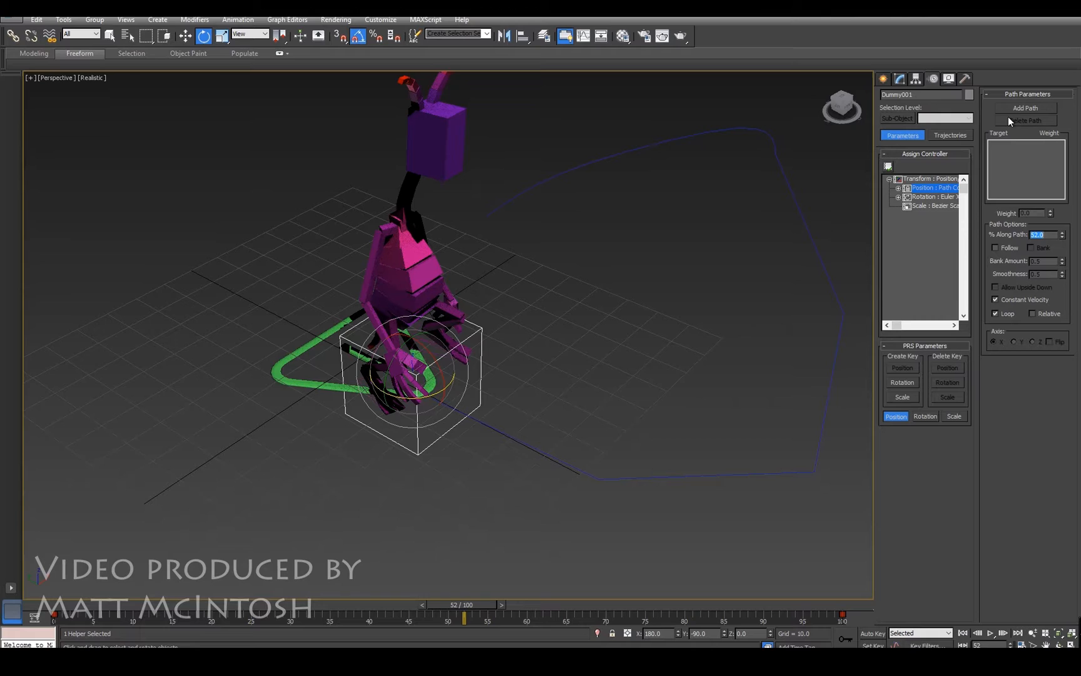
# Step: Add Line001 as Dummy001's path target at weight 50 and preview the walk
pyautogui.click(1025, 108)
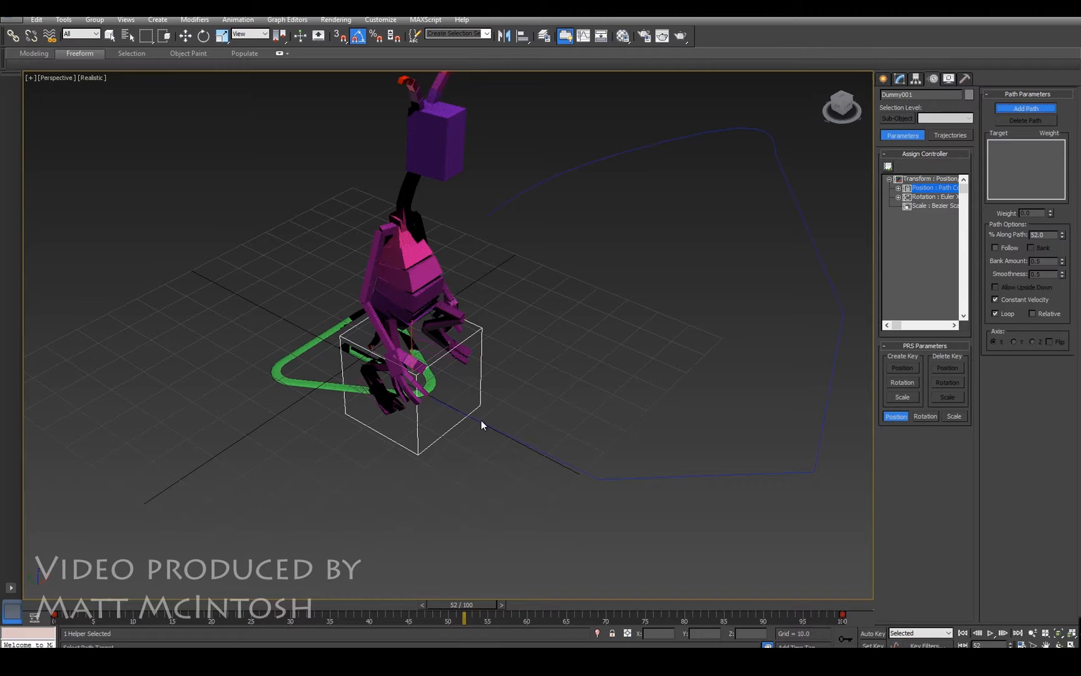
pyautogui.moveTo(1007, 155)
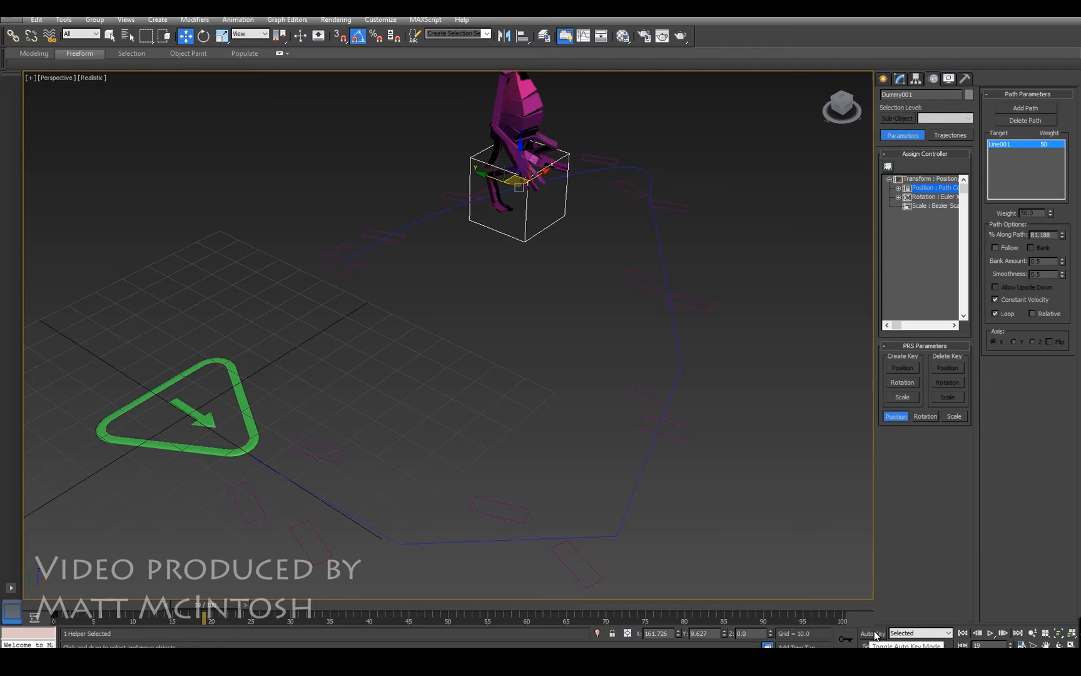
# Step: Switch on Auto Key recording for animating the dummy's rotation
pyautogui.click(871, 633)
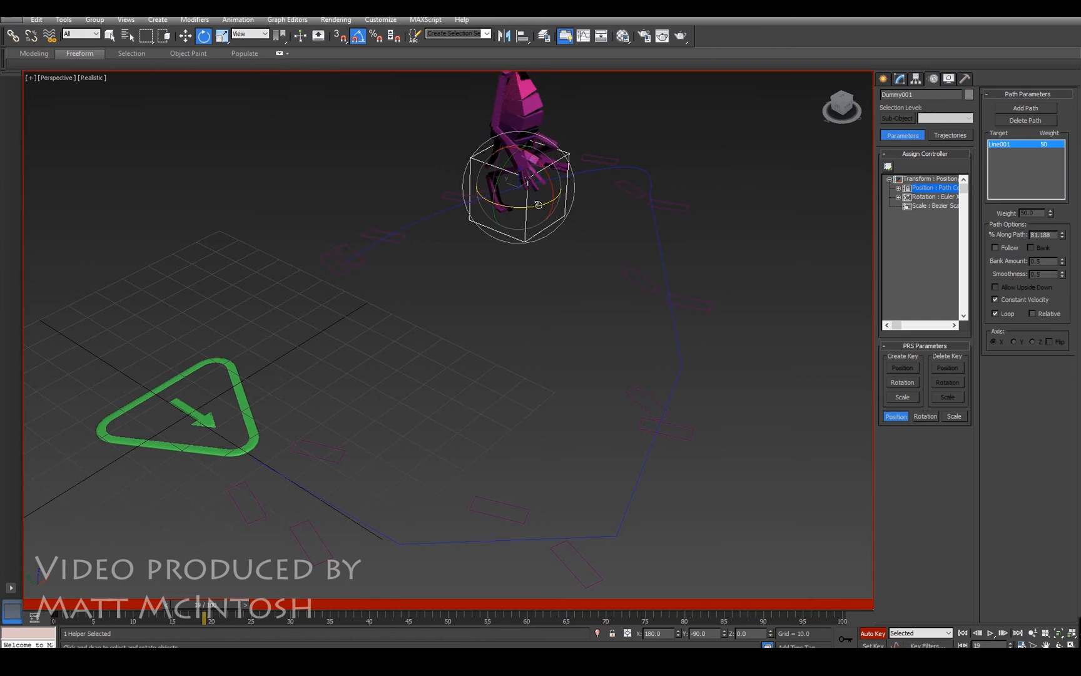